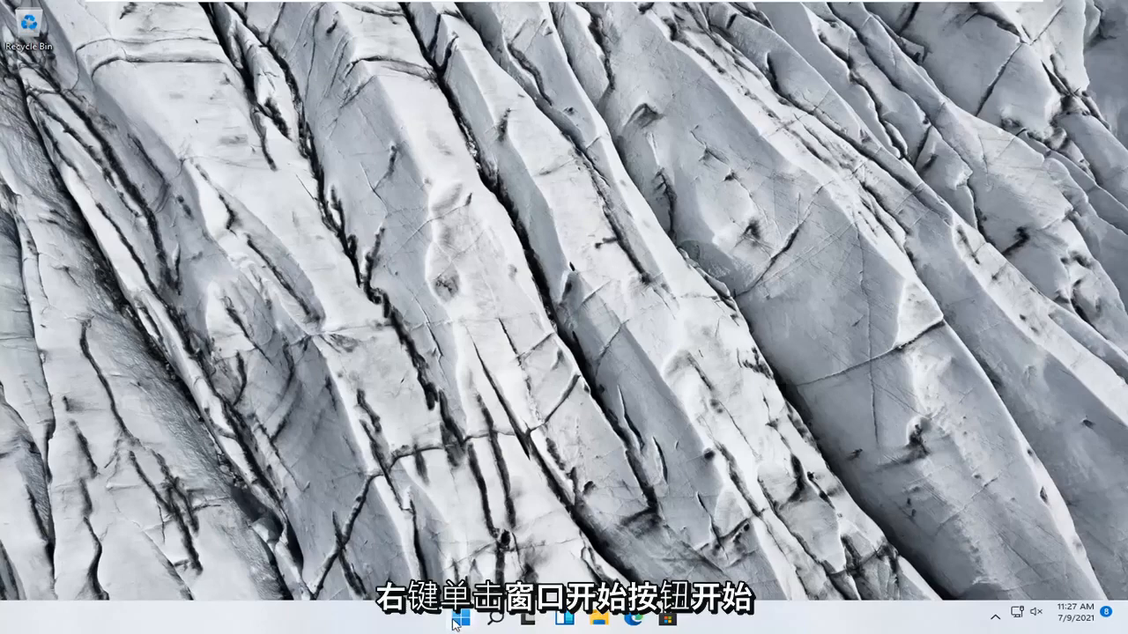
Launch Settings from the Start shortcuts menu and scroll the System page down to Troubleshoot
right_click(460, 617)
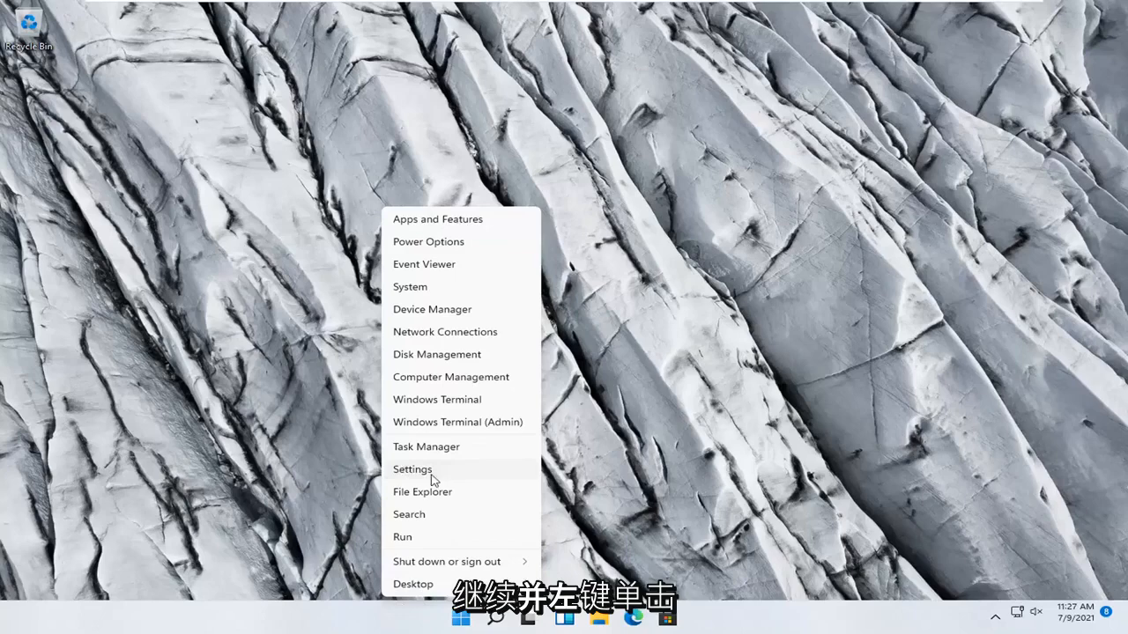
click(413, 469)
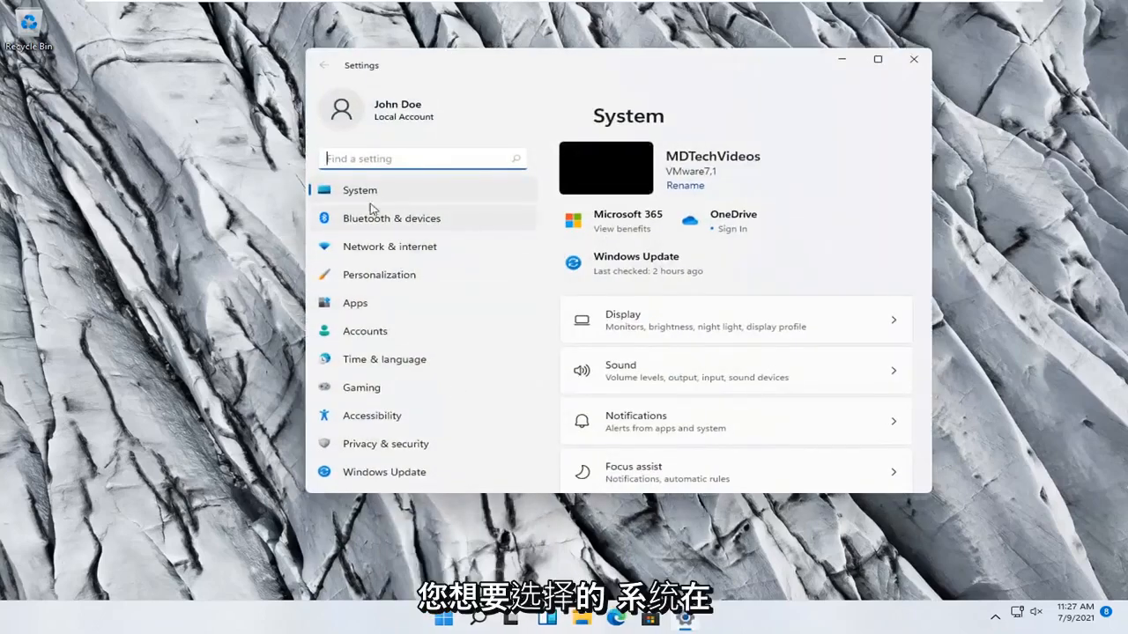
mouse_move(873, 250)
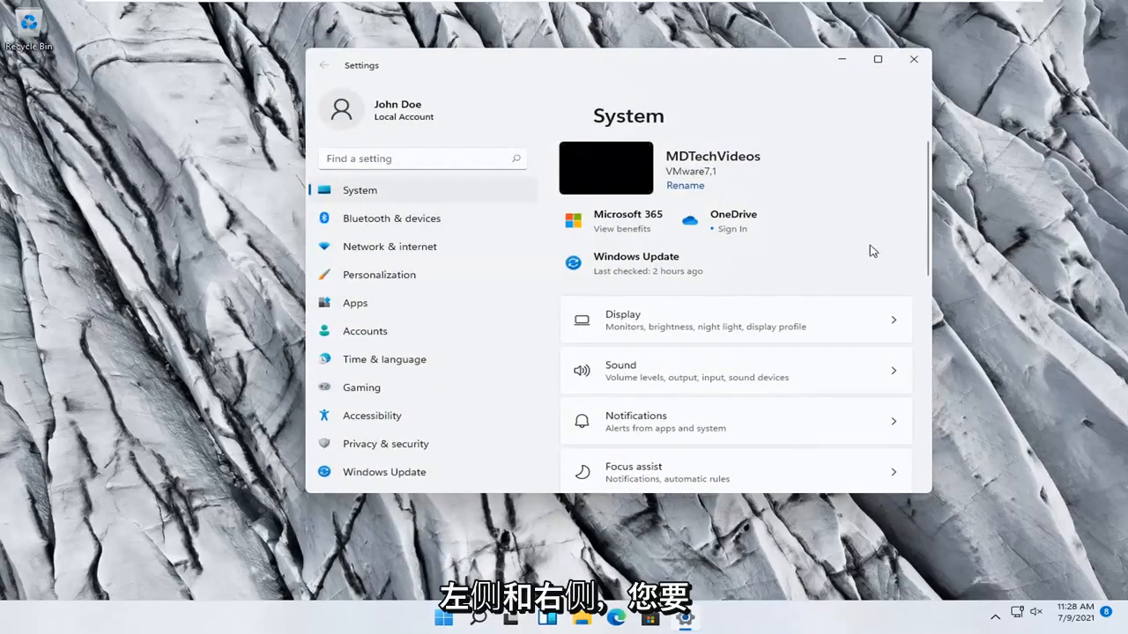
scroll(down, 3)
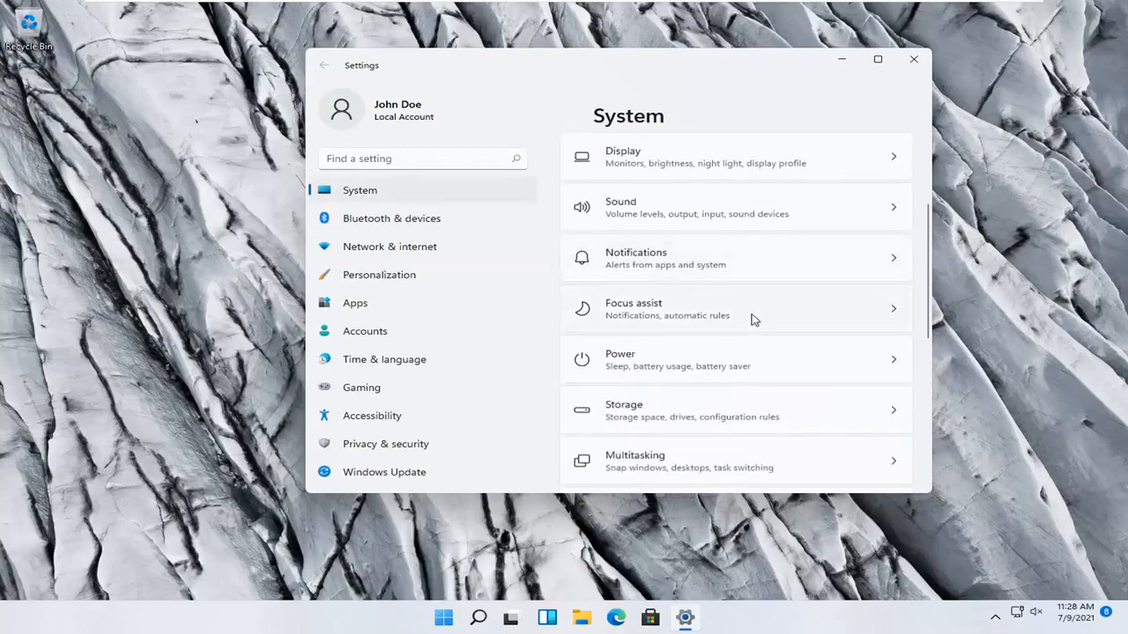
scroll(down, 3)
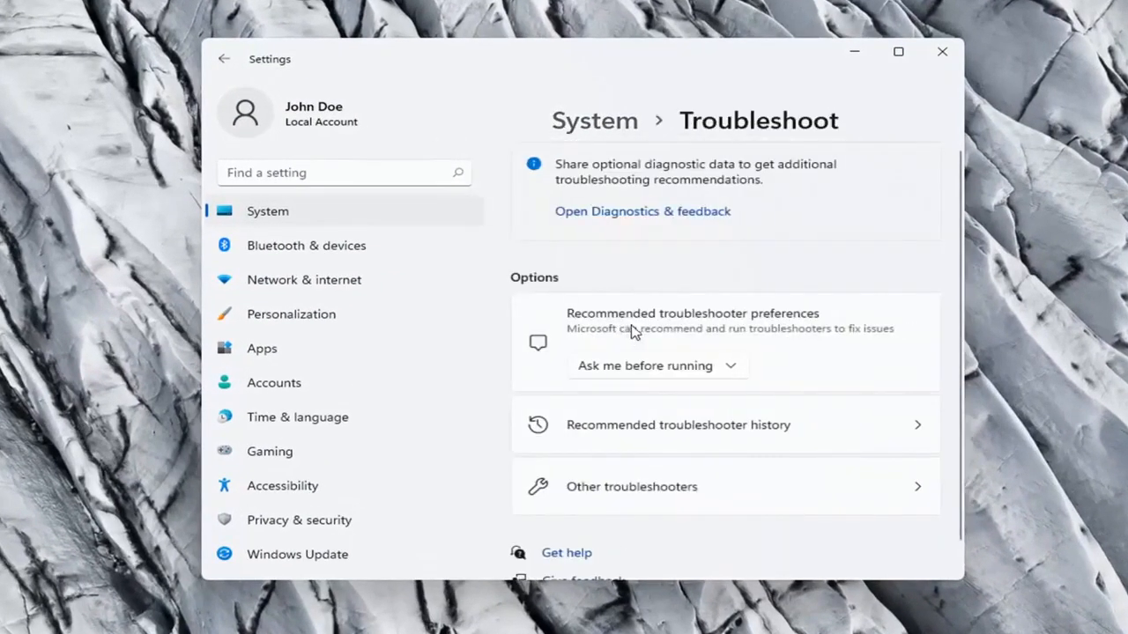
scroll(down, 3)
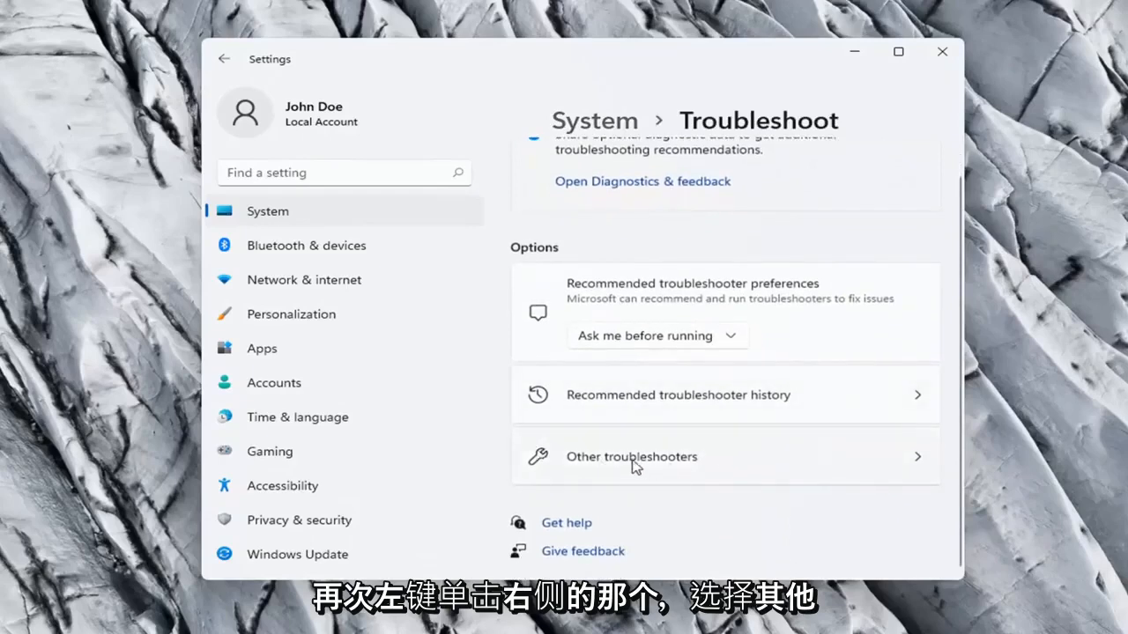
Run the Network Adapter troubleshooter from Other troubleshooters, dismiss its no-problem result and close Settings
click(631, 456)
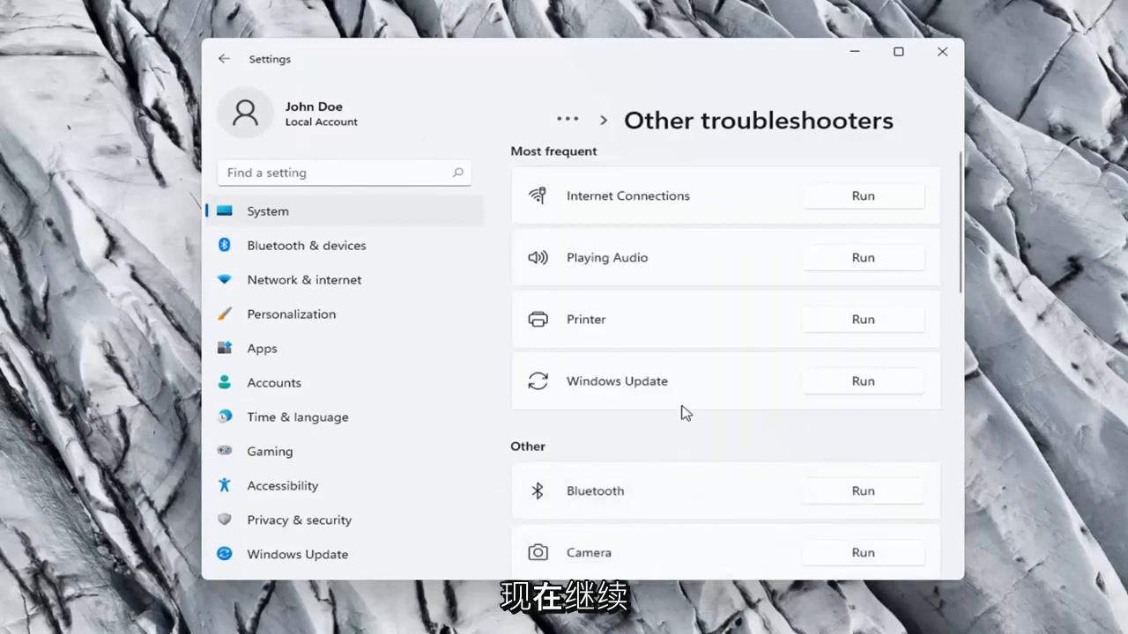
mouse_move(614, 449)
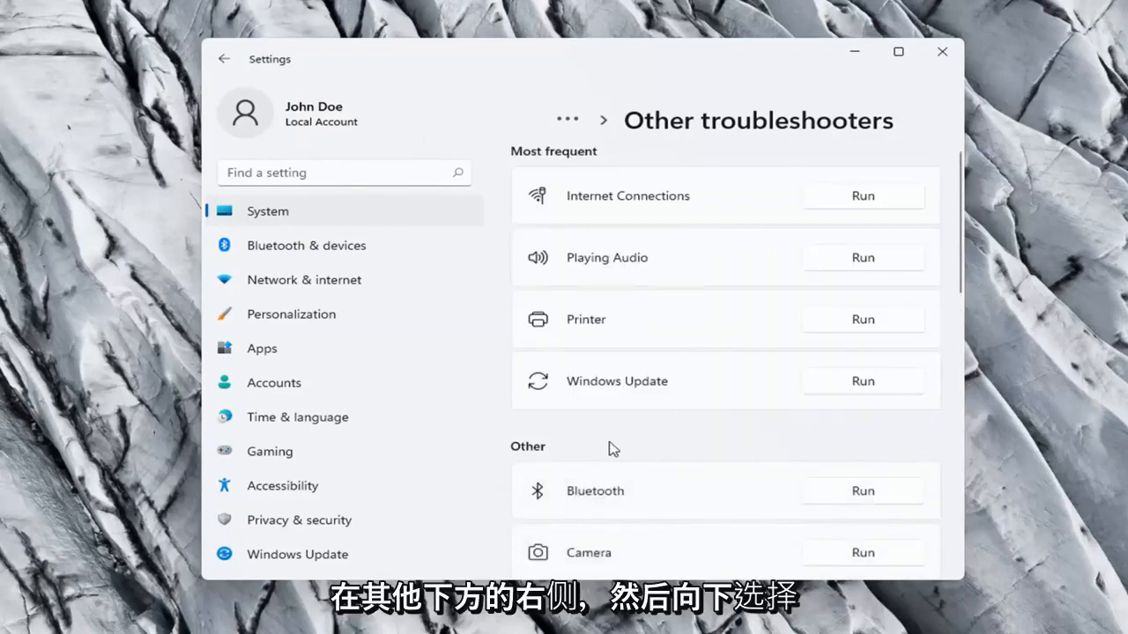
scroll(down, 3)
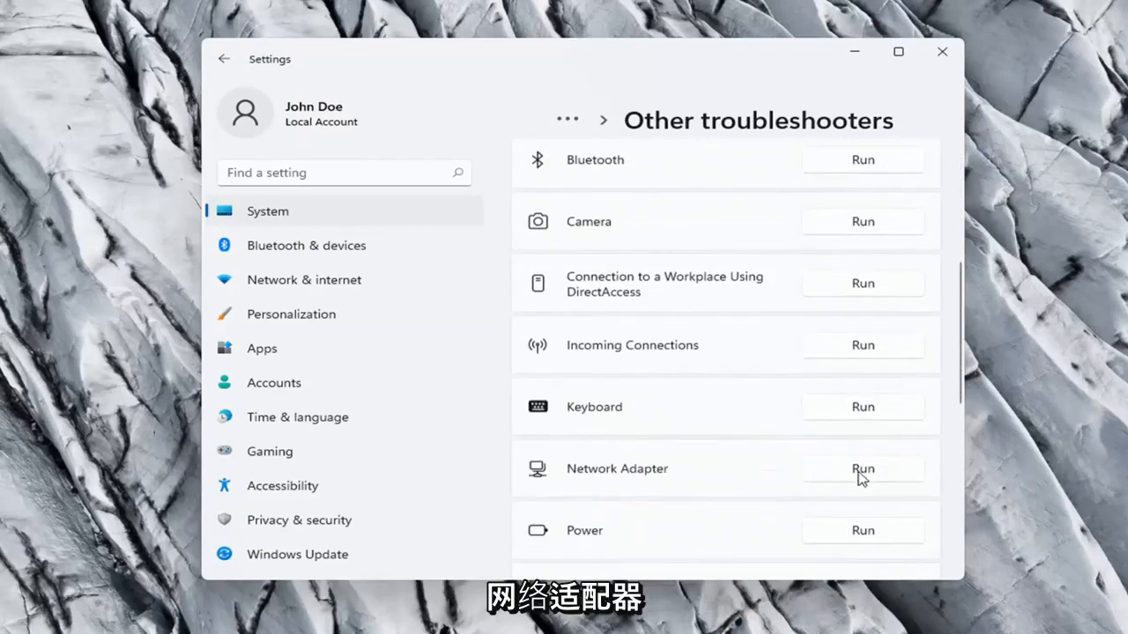
click(862, 469)
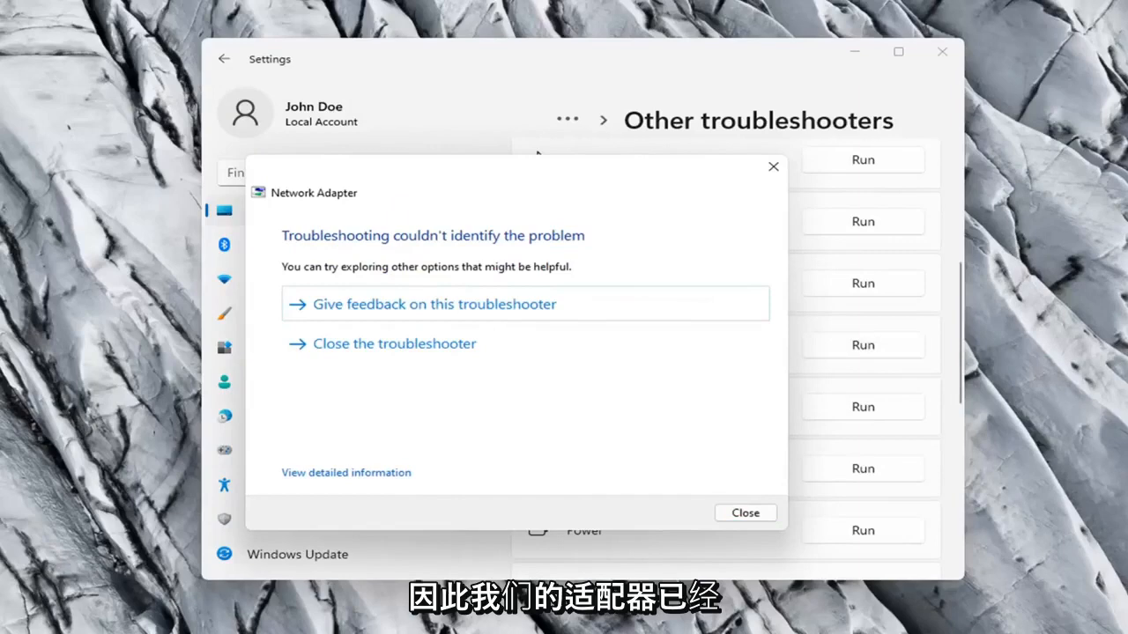
mouse_move(614, 352)
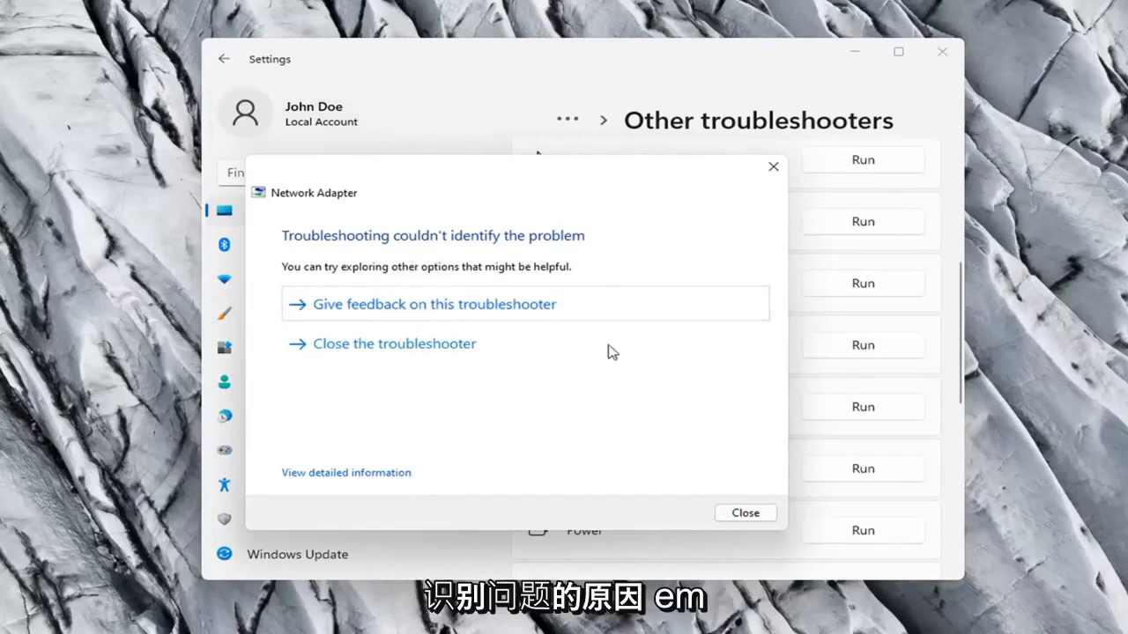
click(744, 513)
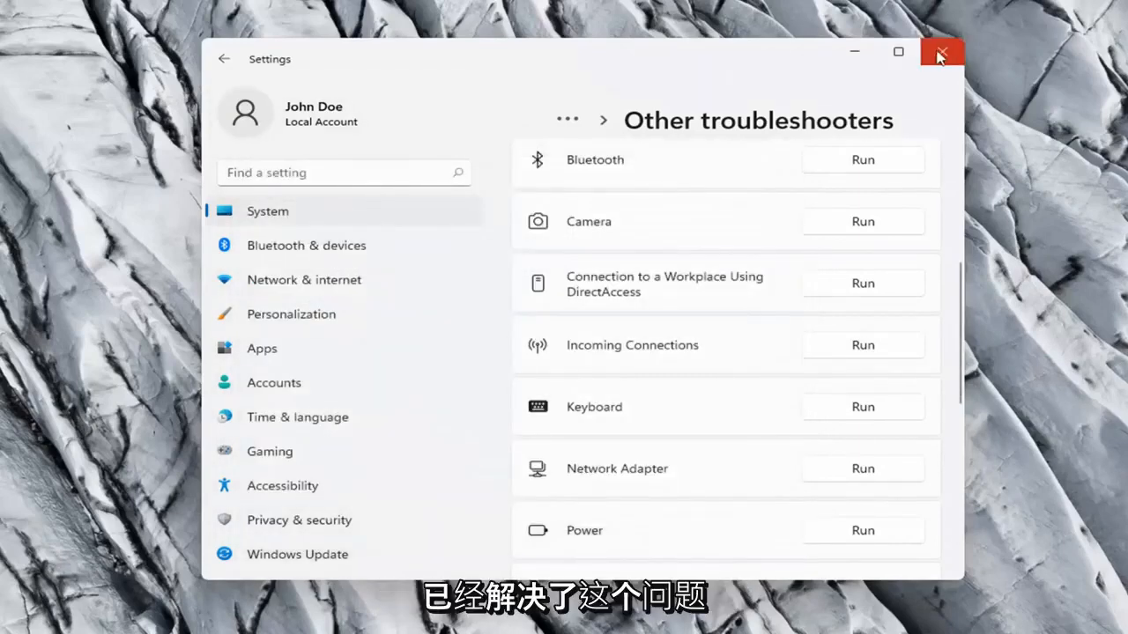
click(941, 53)
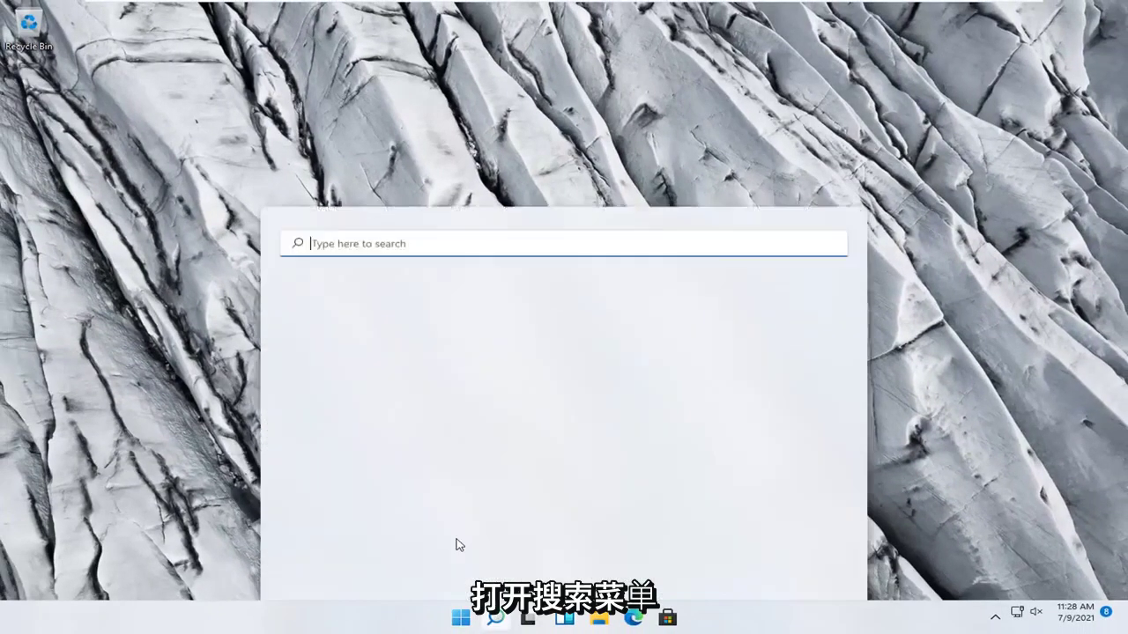
Search for 'cmd' and start Command Prompt as administrator, approving the UAC prompt
text(cmd)
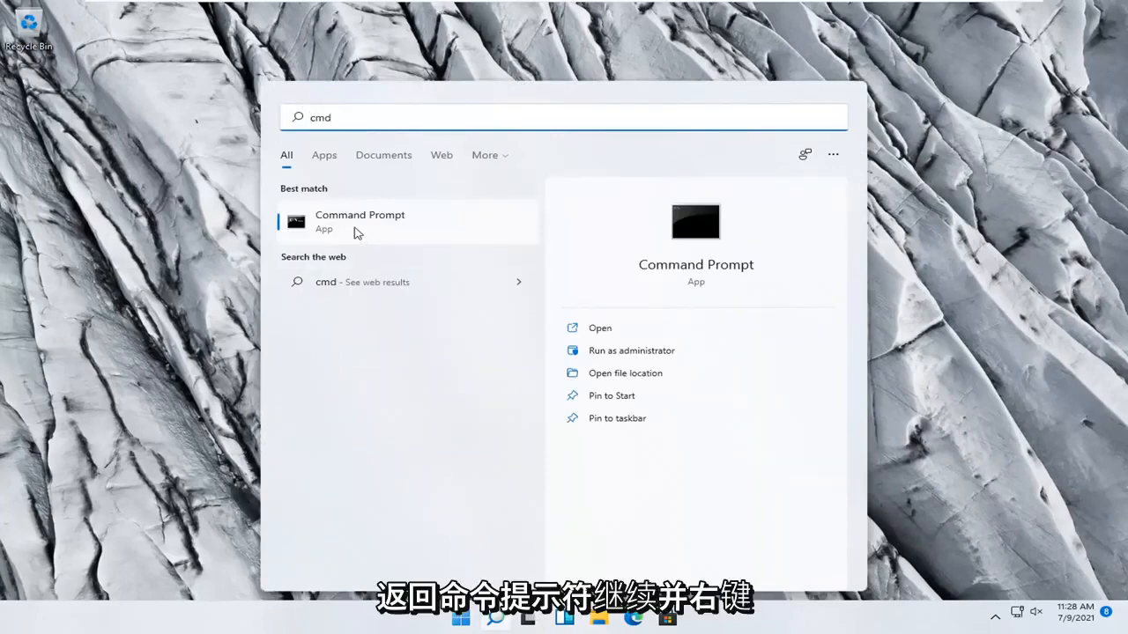
right_click(360, 220)
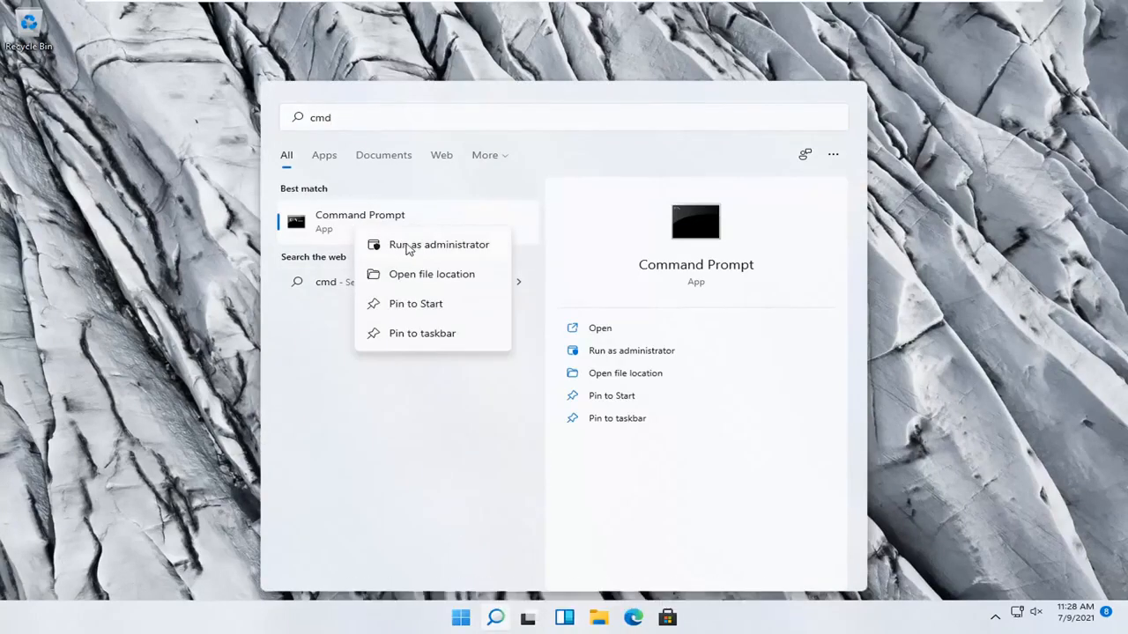
click(437, 243)
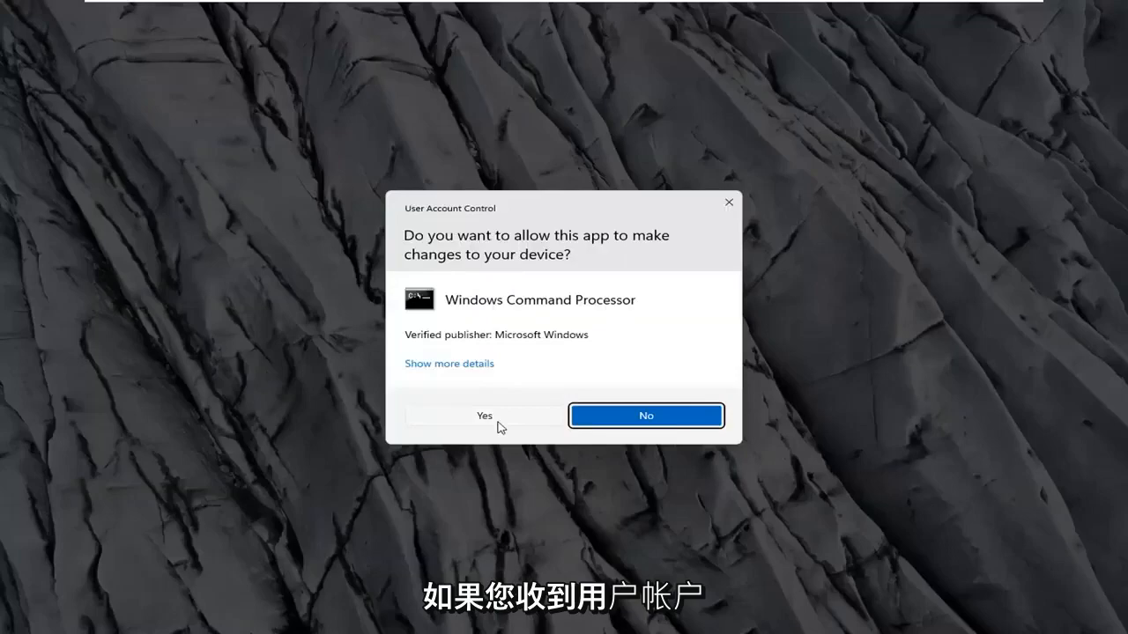
click(483, 416)
text(i)
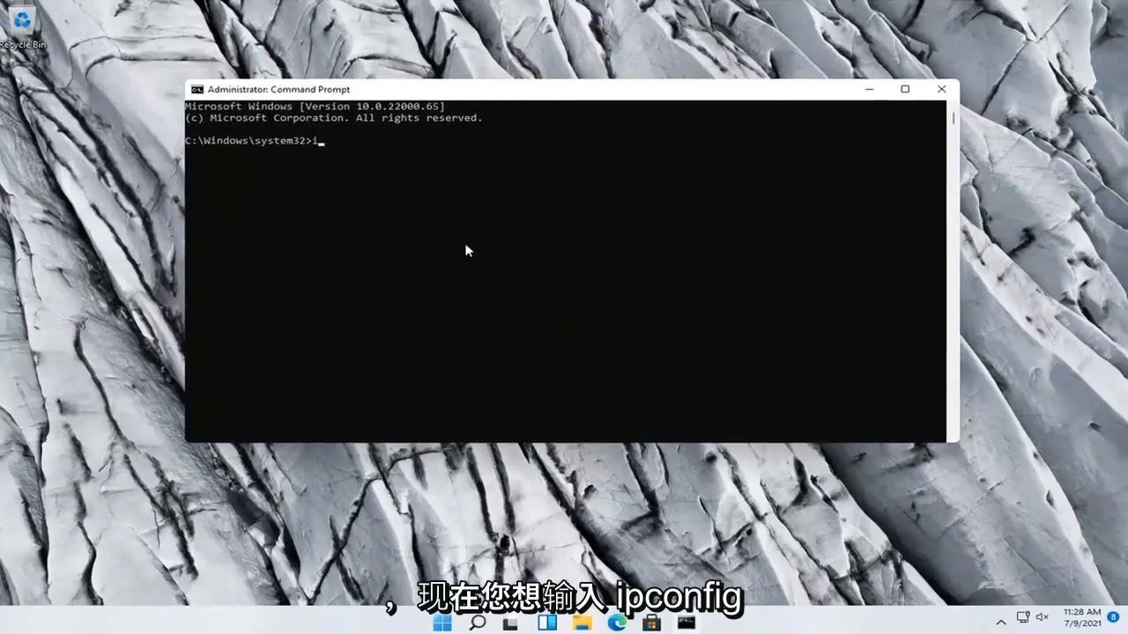
Enter the 'ipconfig /flushdns' command to clear the DNS resolver cache
text(pconfig /)
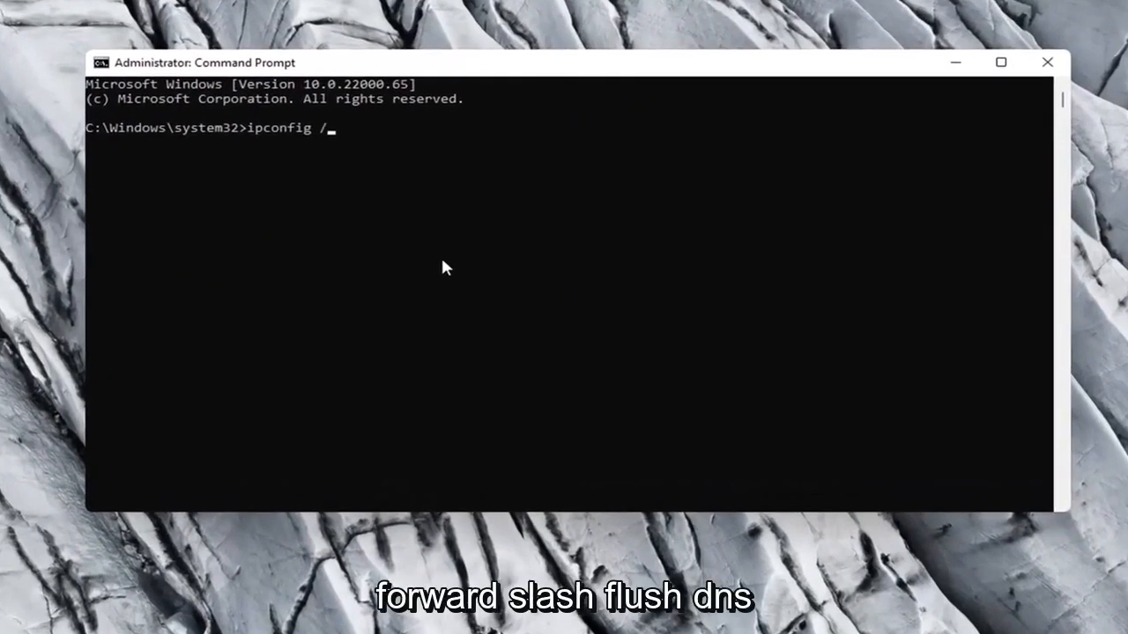
text(fl)
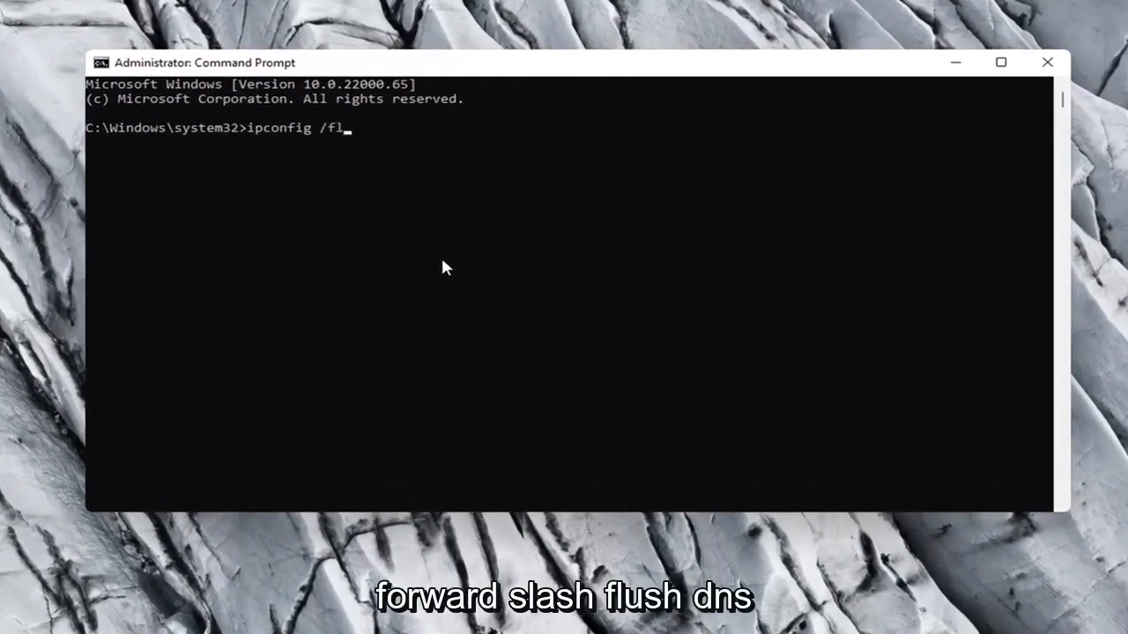
text(ush)
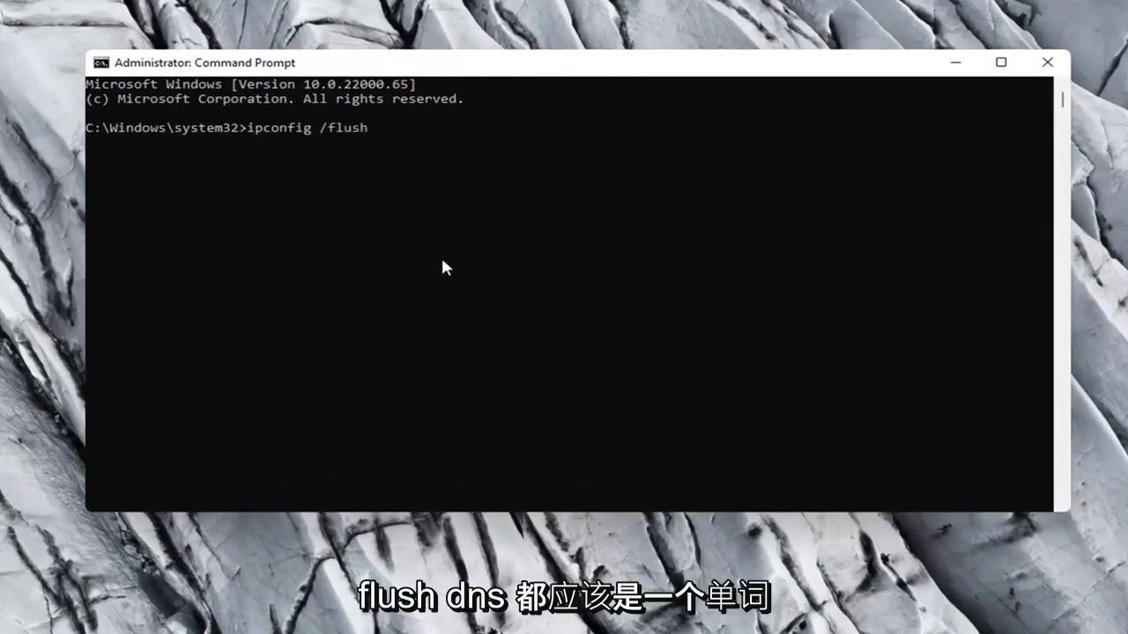
text(dns)
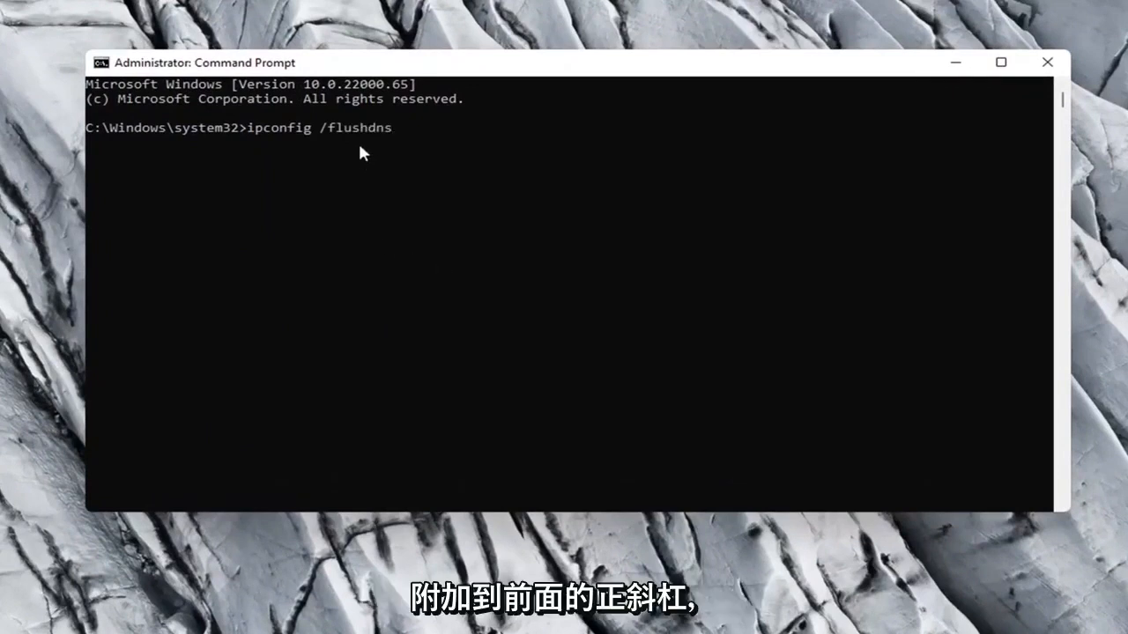
mouse_move(291, 128)
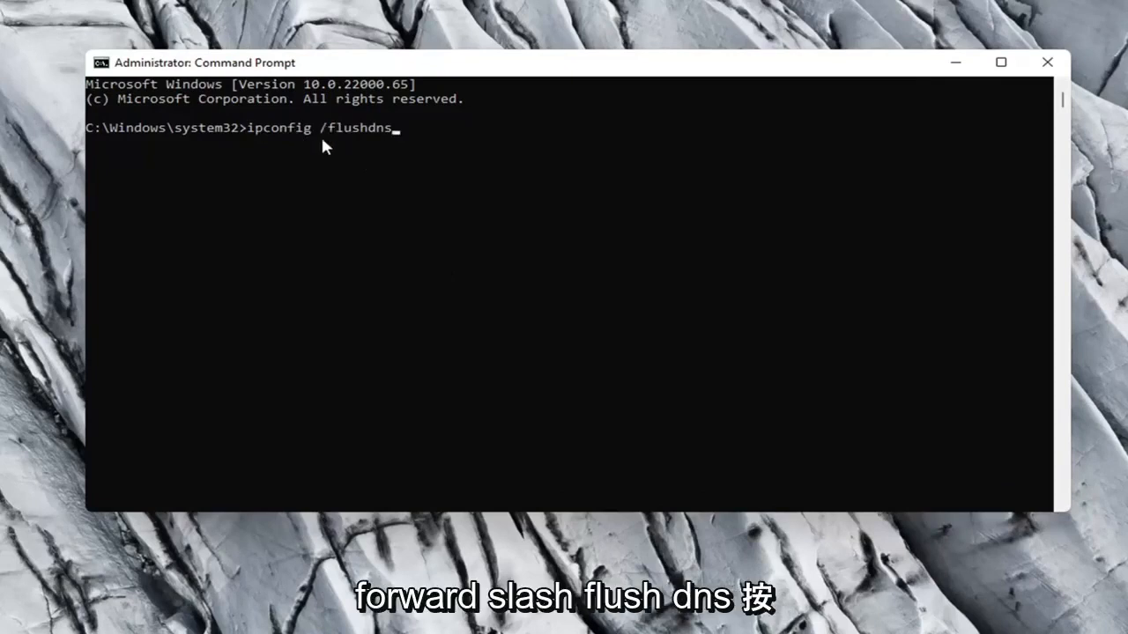
mouse_move(208, 293)
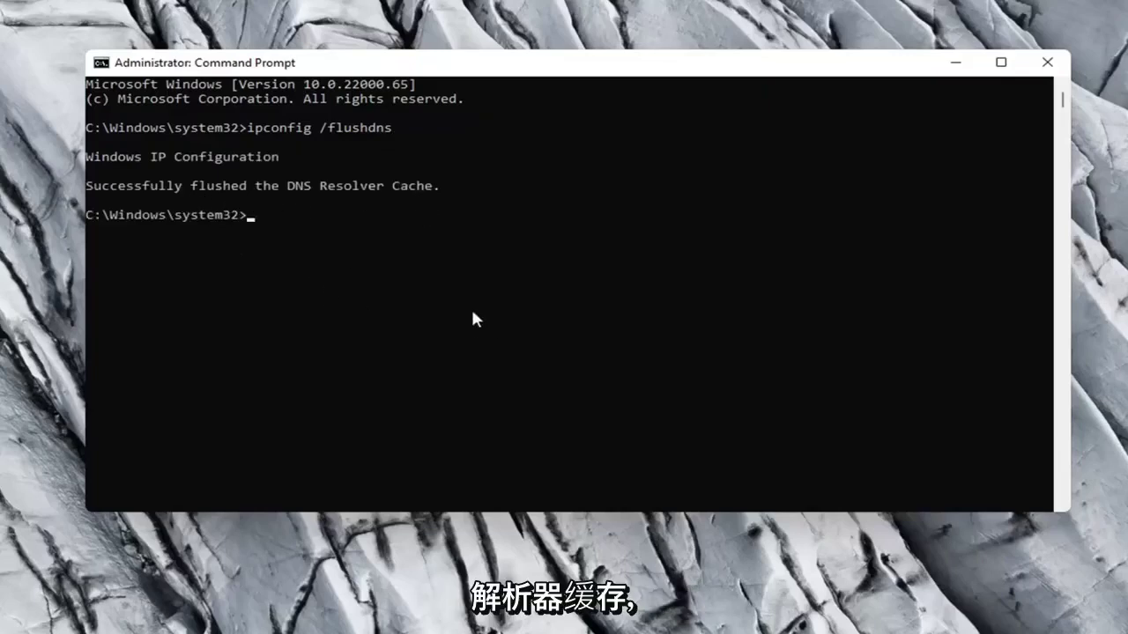
Run 'netsh winsock reset' to reset the Winsock catalog, then close Command Prompt
text(ne)
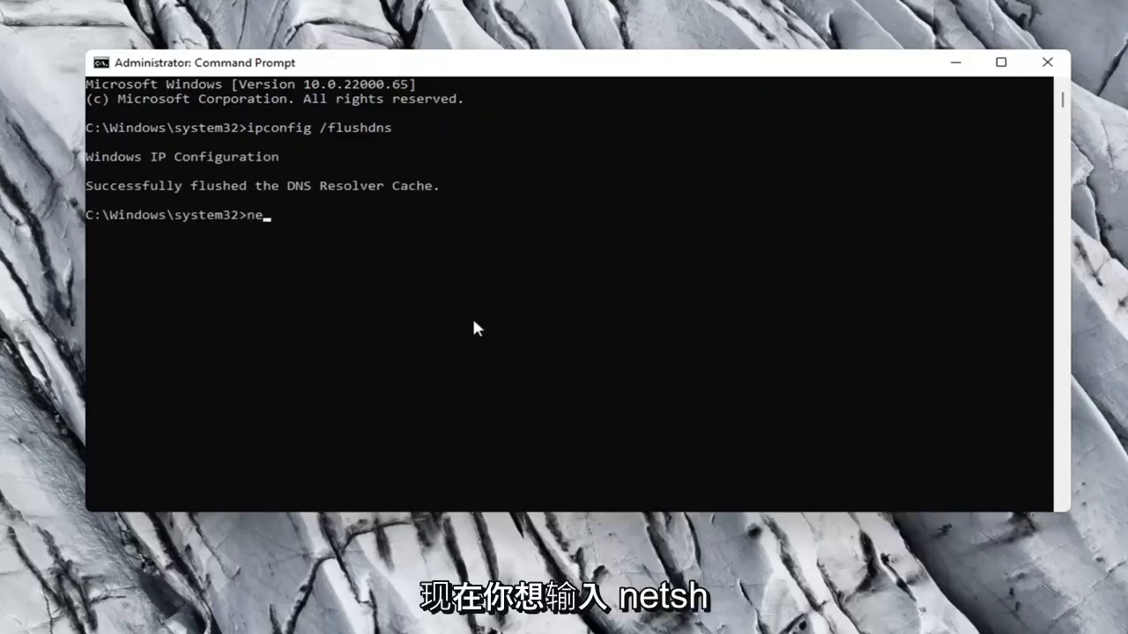
text(tsh w)
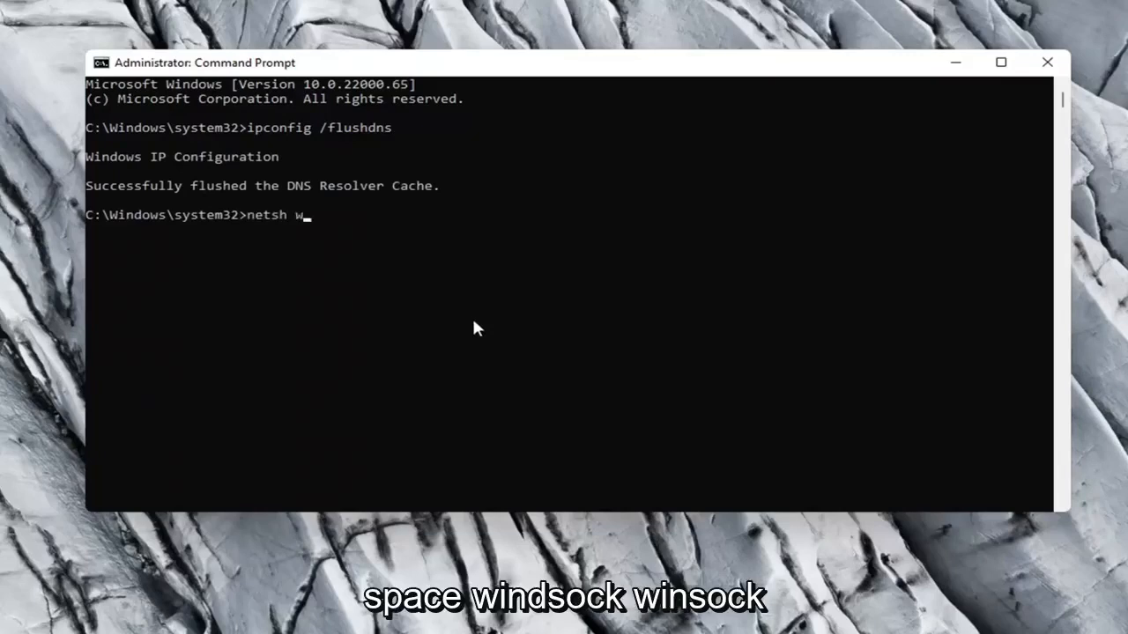
text(insock rese)
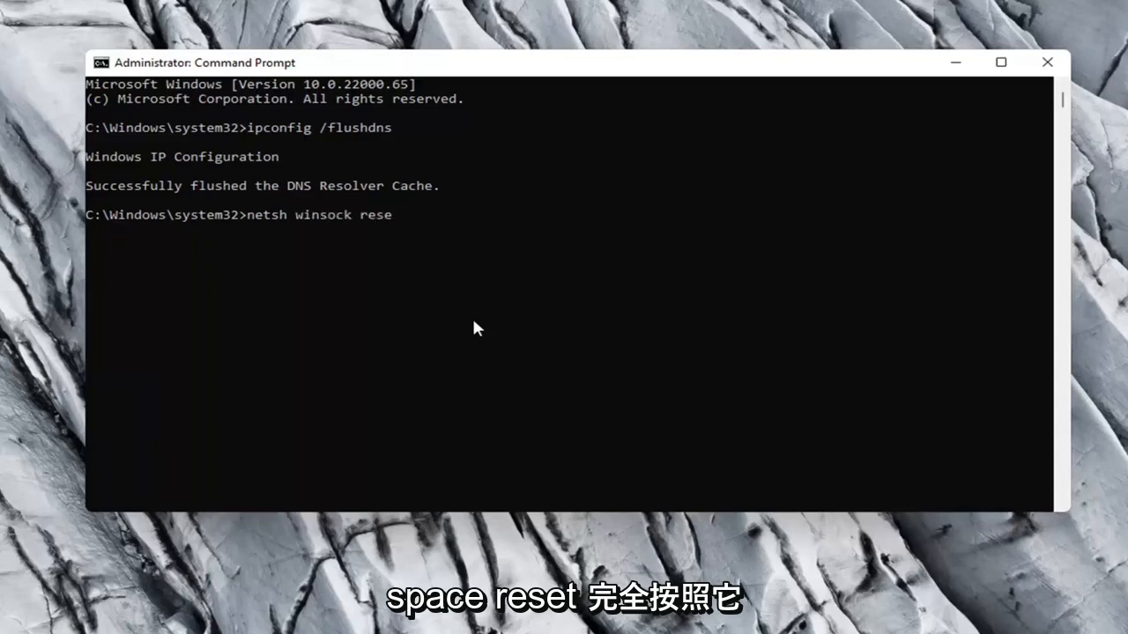
text(t)
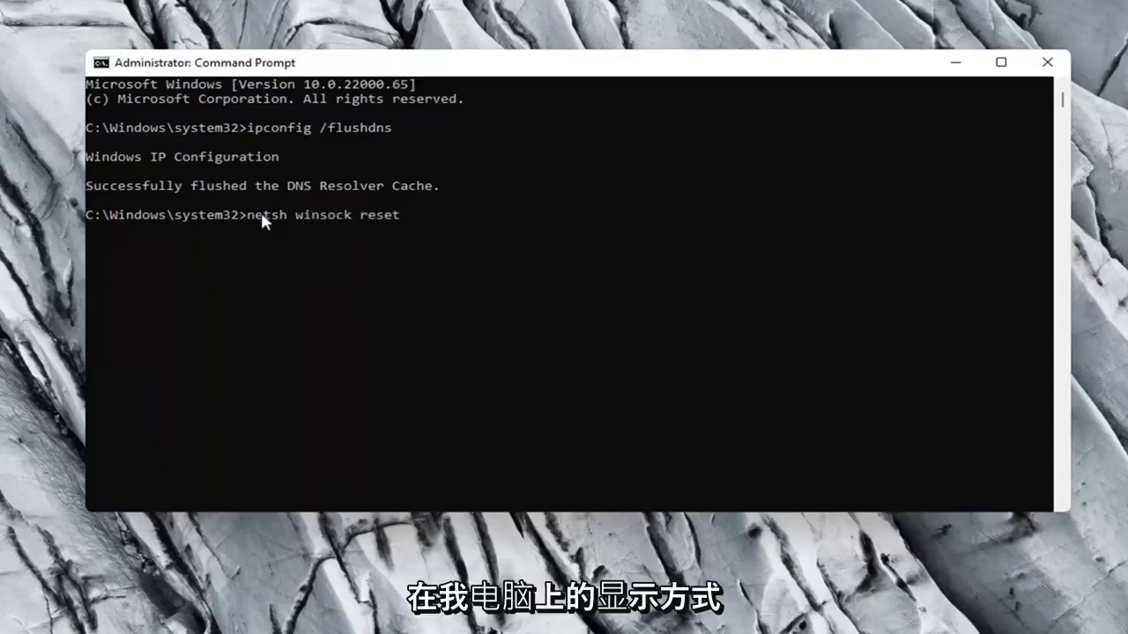
key(Return)
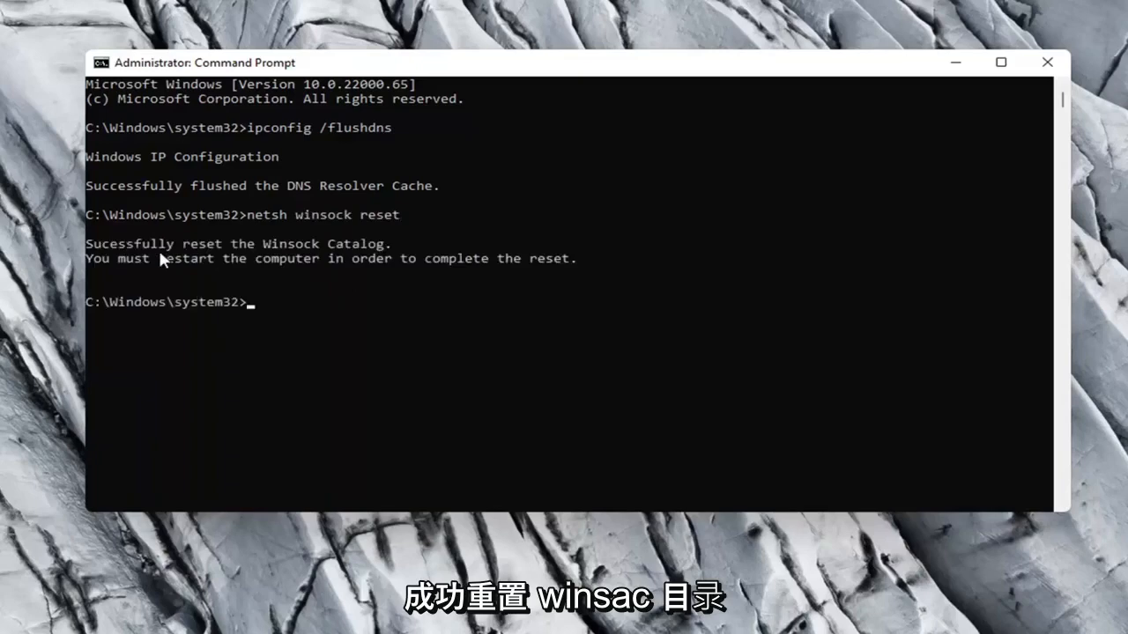
mouse_move(222, 279)
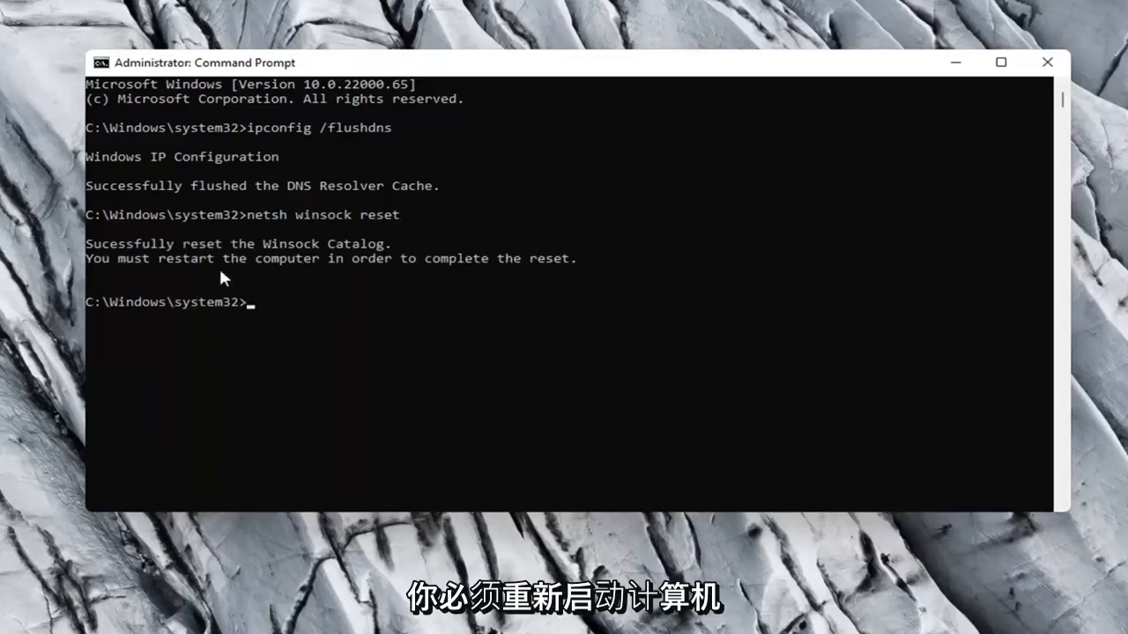
mouse_move(917, 93)
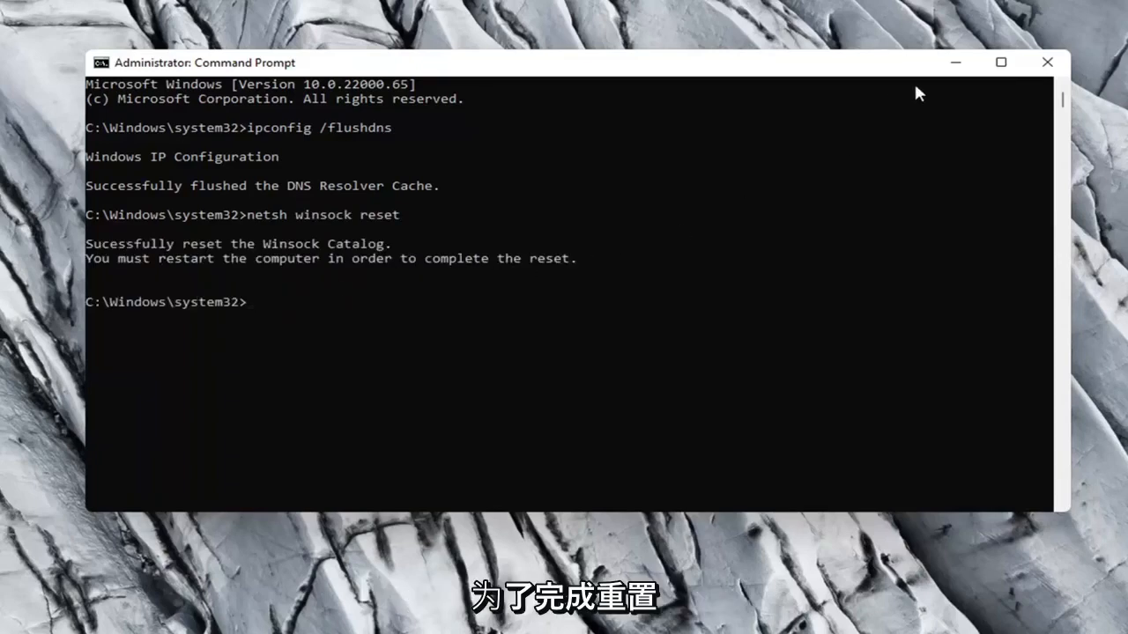
click(1047, 61)
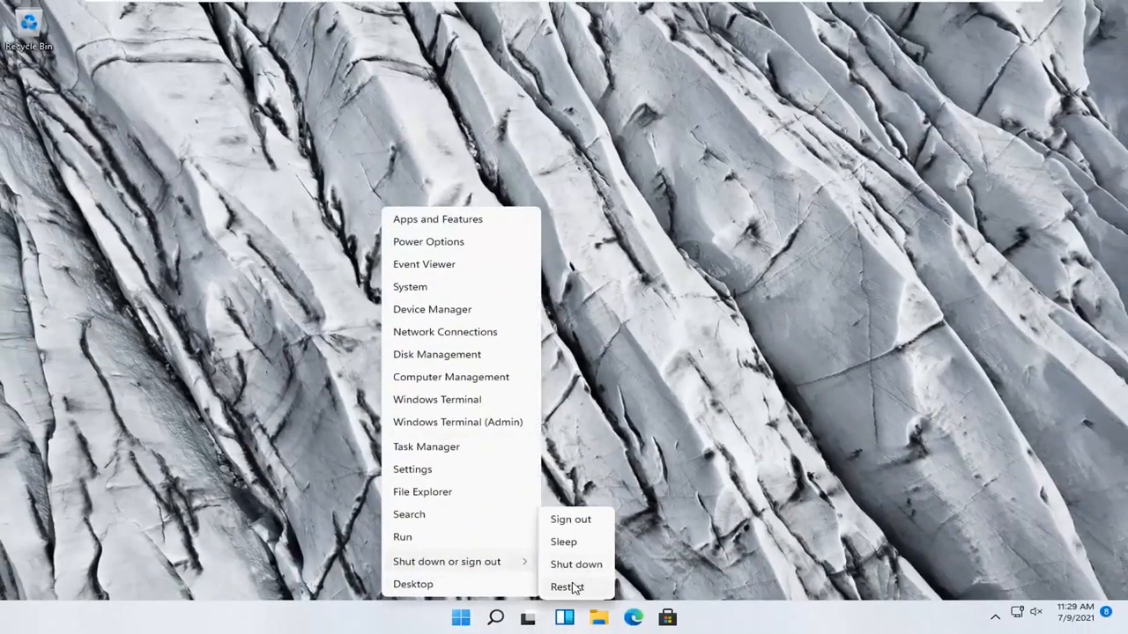
Restart the computer to complete the Winsock reset
click(567, 587)
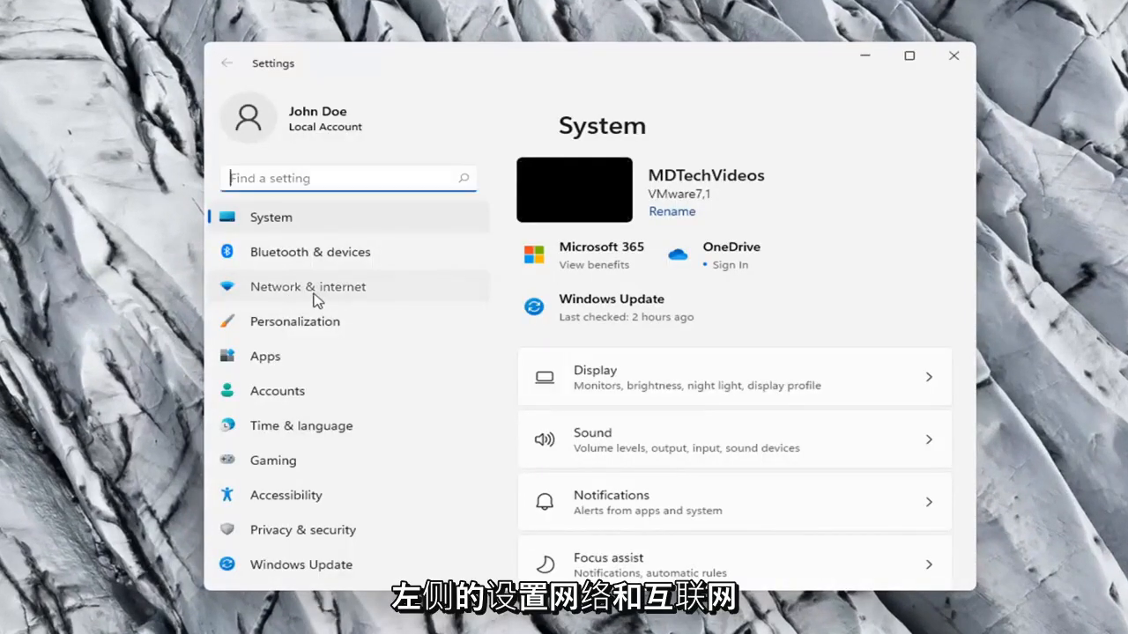
Go to Network & internet, Advanced network settings, and reach the Network reset page
click(306, 286)
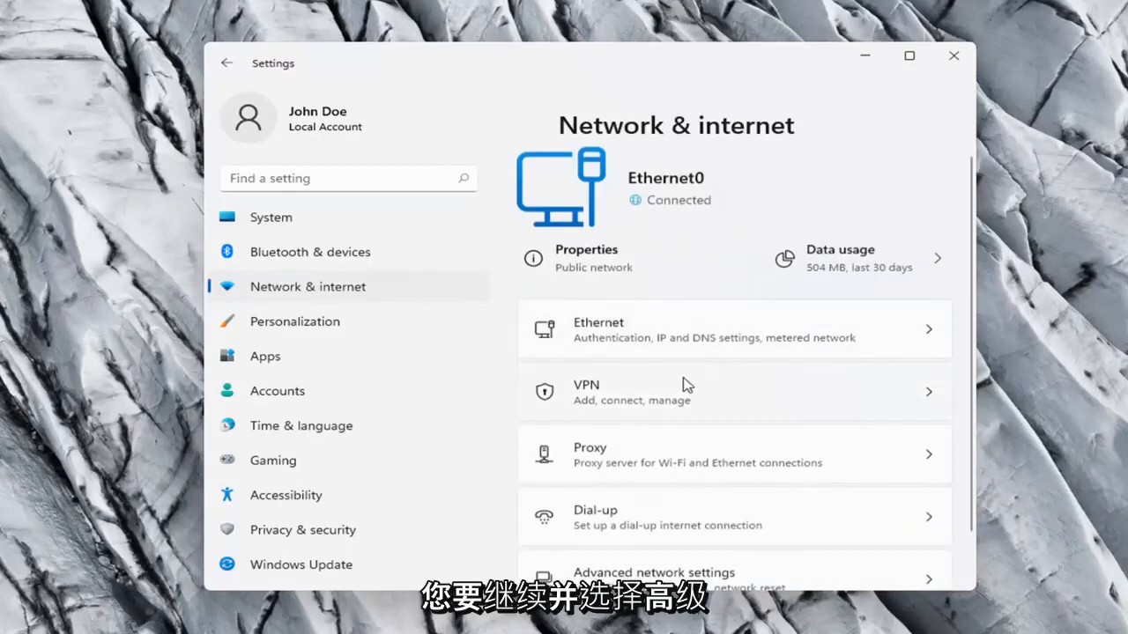
scroll(down, 3)
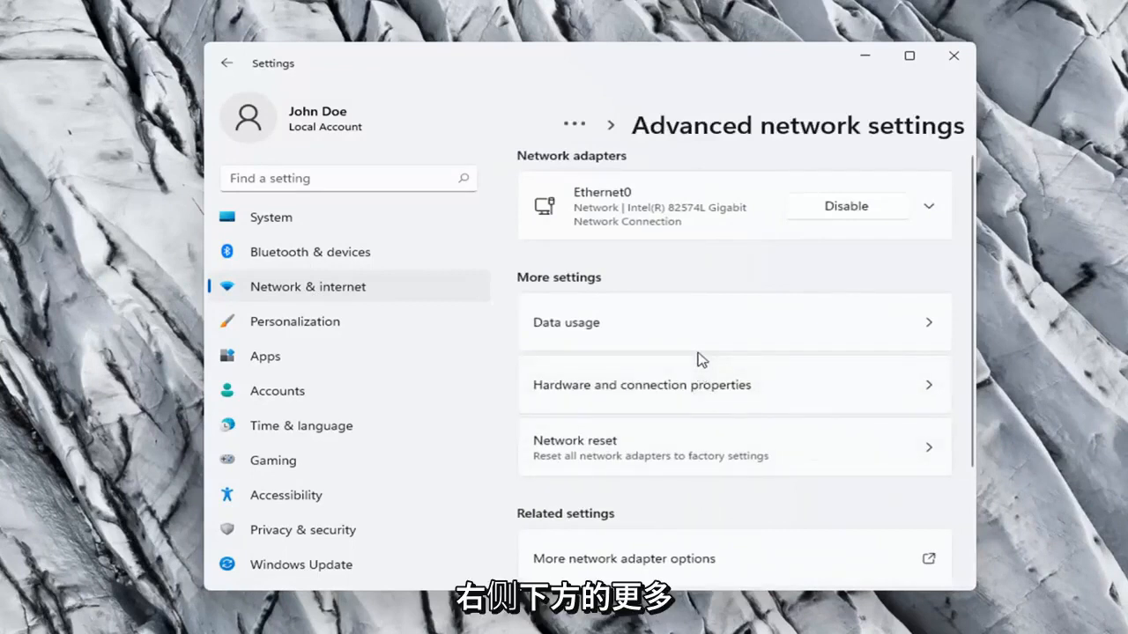
scroll(down, 3)
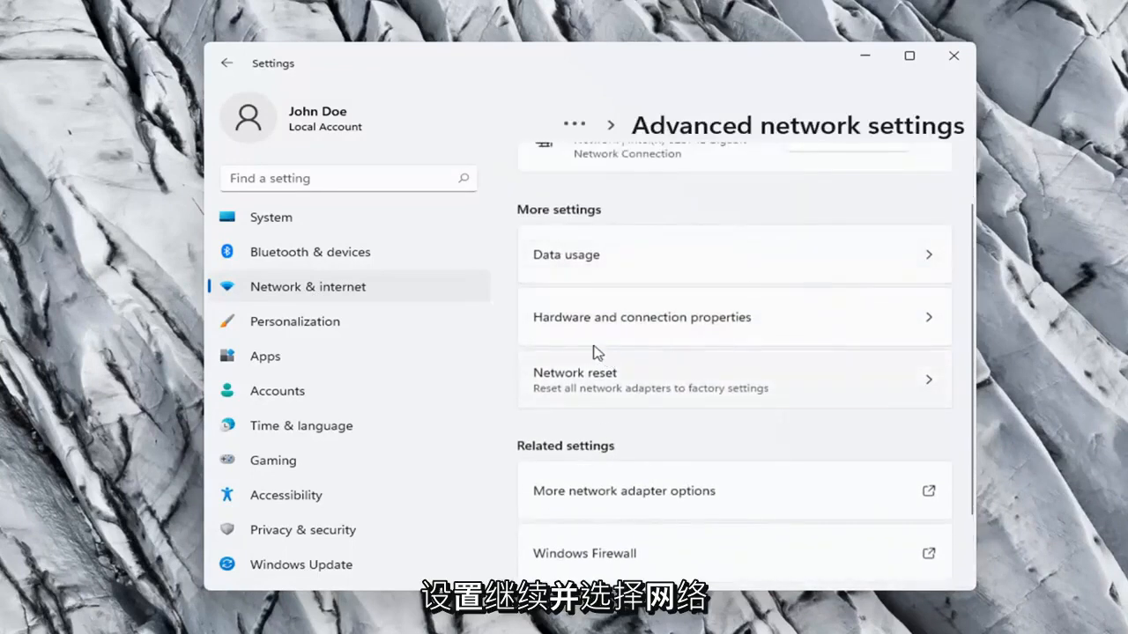
scroll(down, 3)
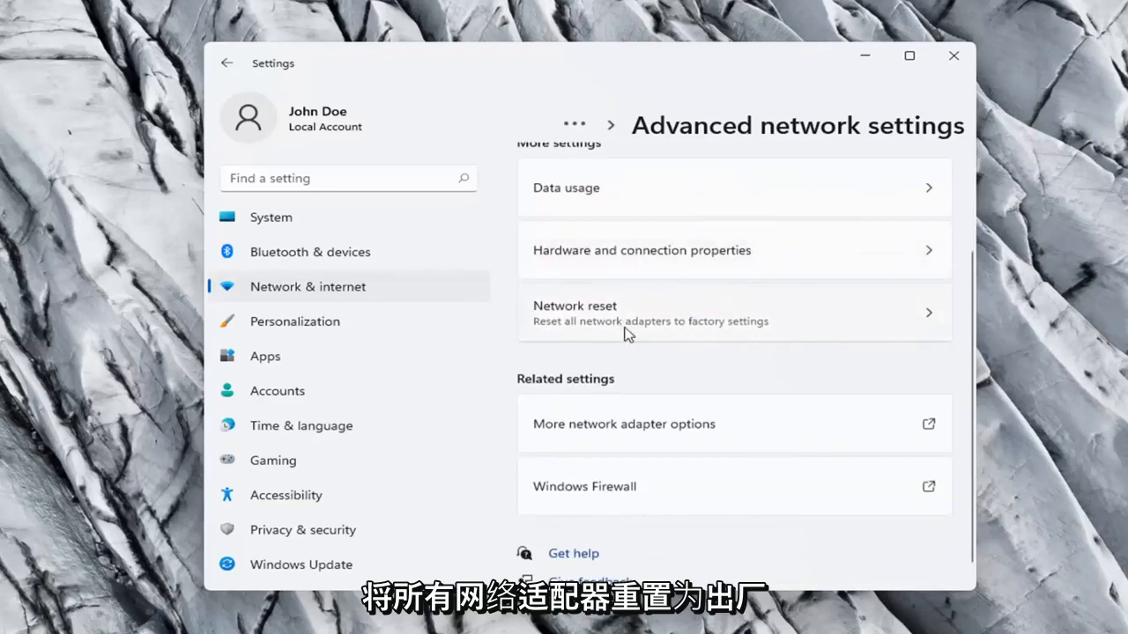
click(731, 314)
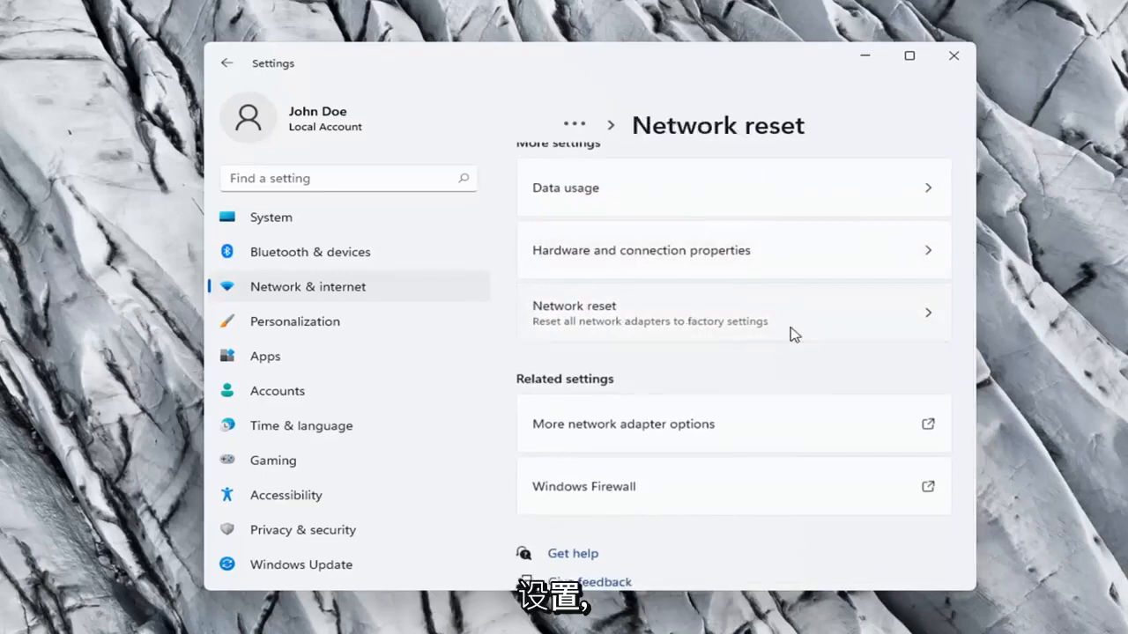
click(731, 314)
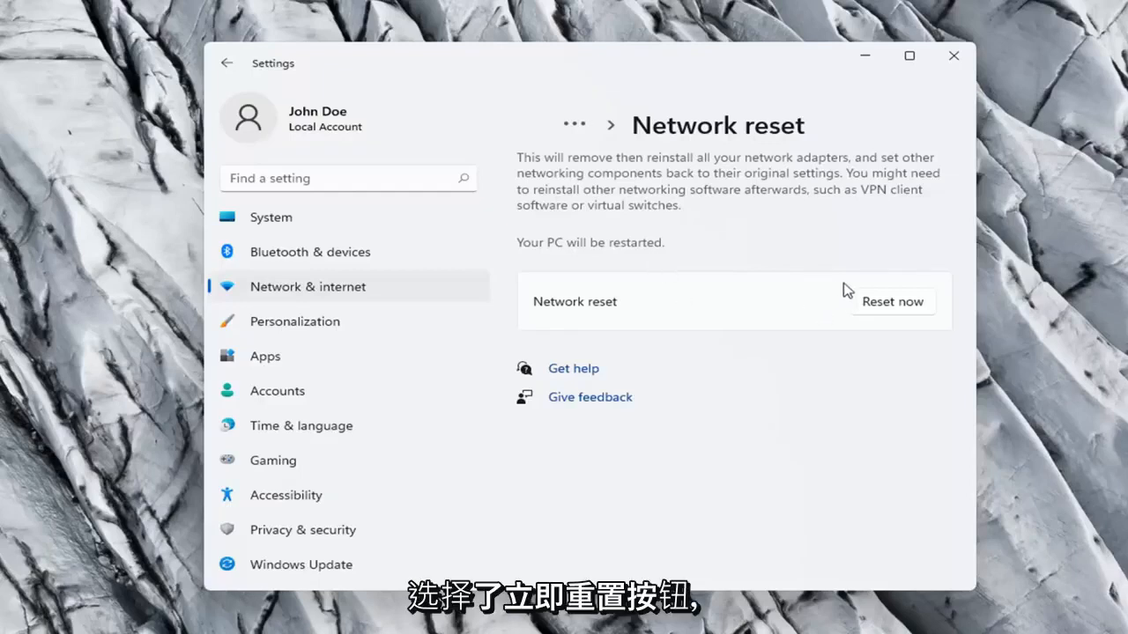
mouse_move(836, 296)
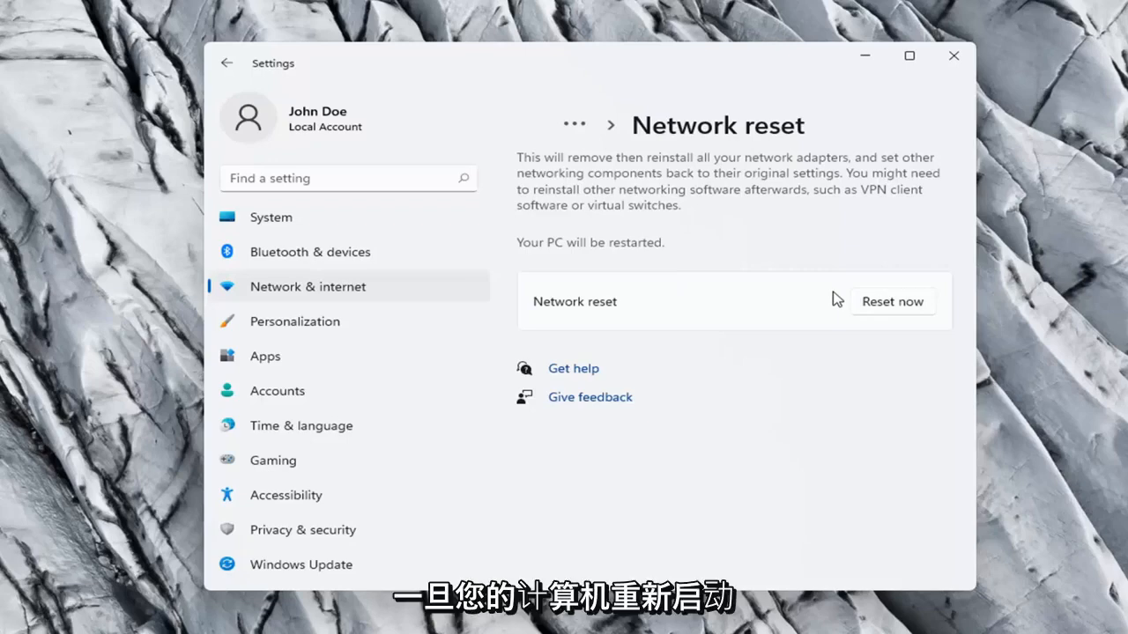
mouse_move(898, 308)
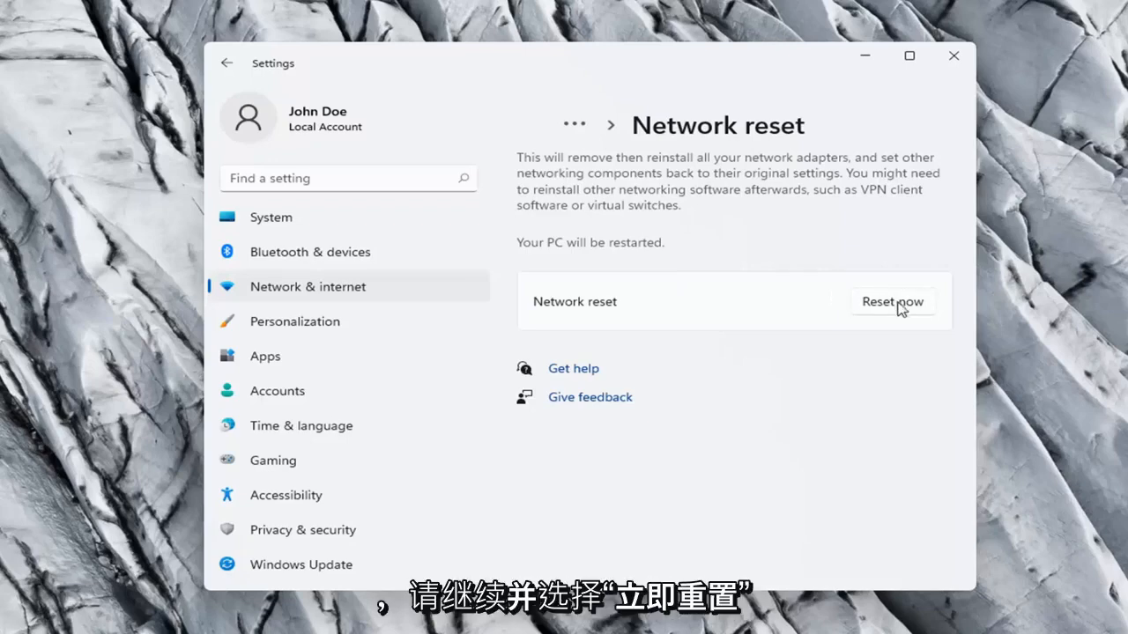
Reset all network adapters with Reset now and confirm Yes in the dialog
click(891, 301)
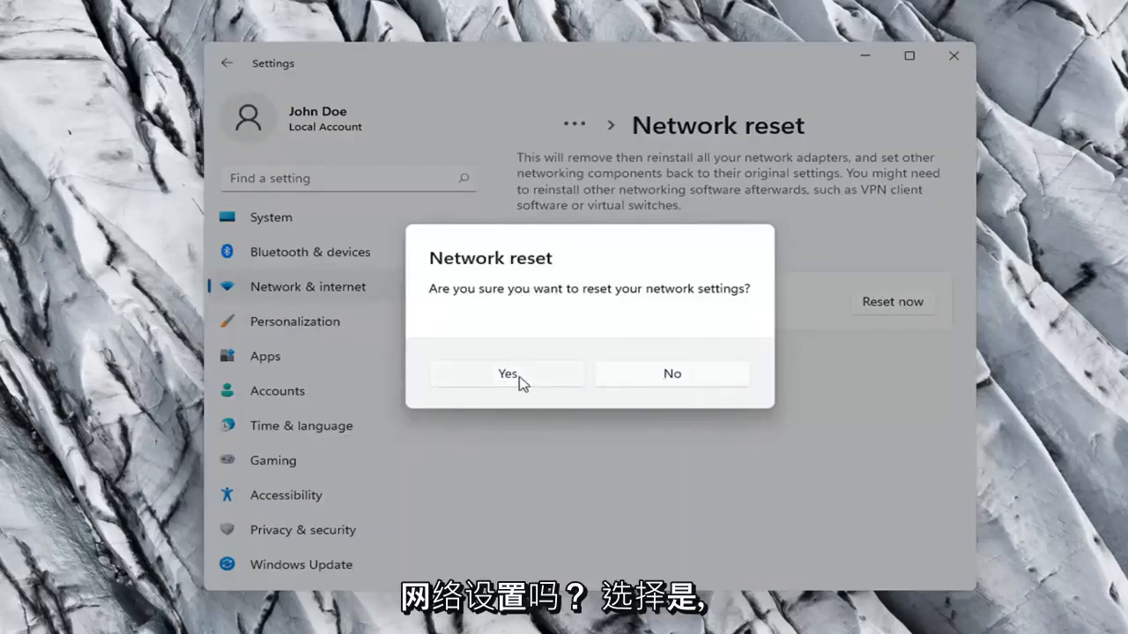
click(507, 373)
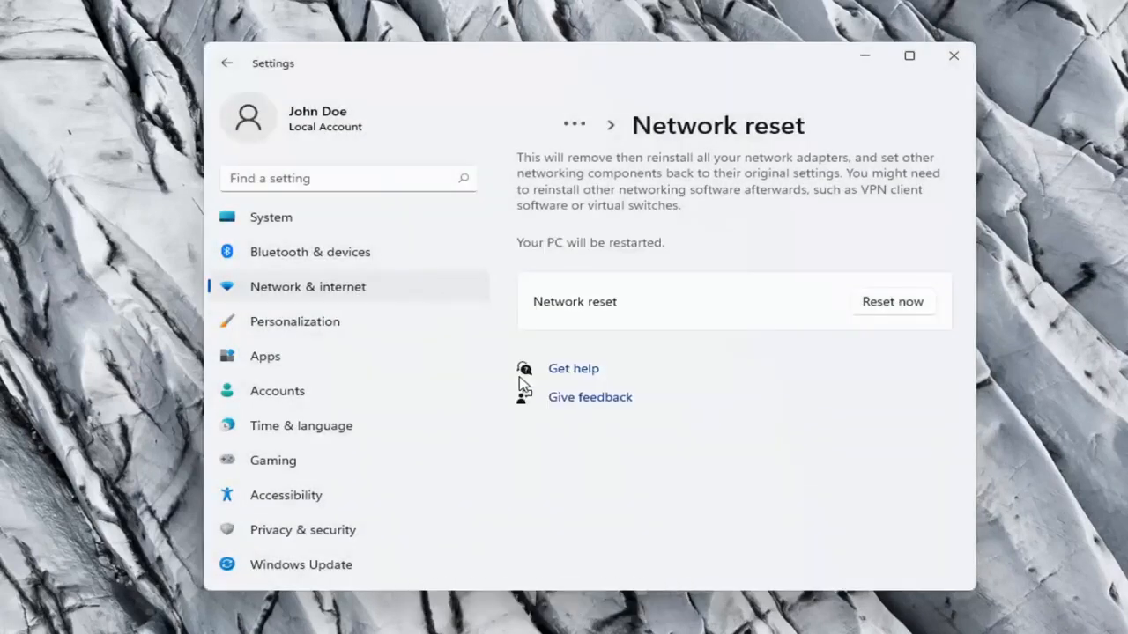
click(891, 302)
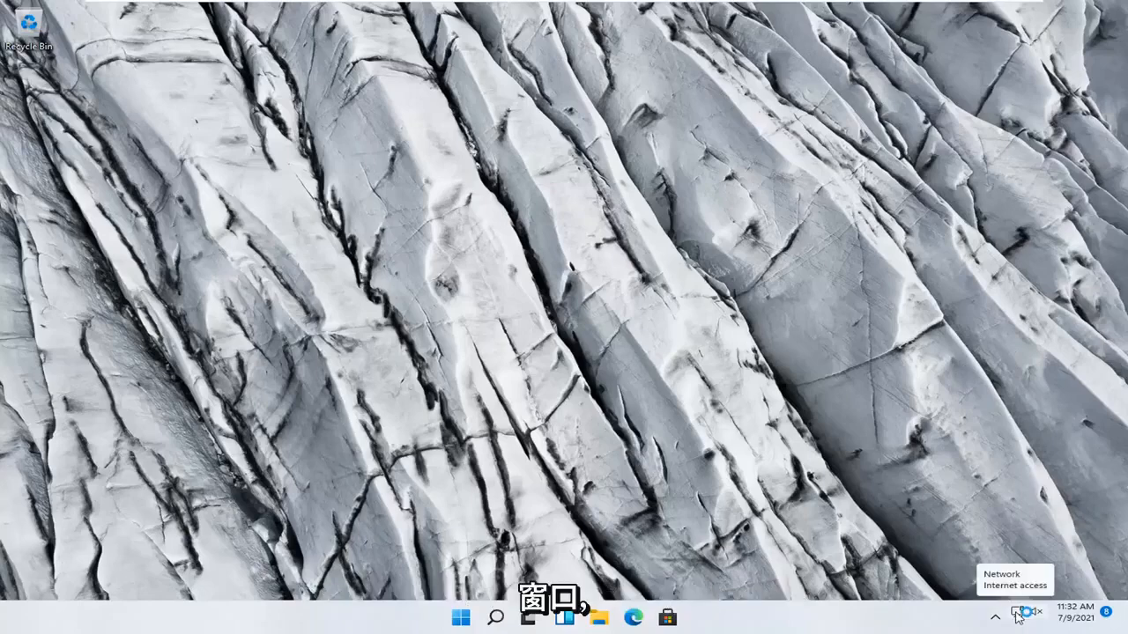
Check the network status in Quick Settings shows internet access, then dismiss it
click(1019, 613)
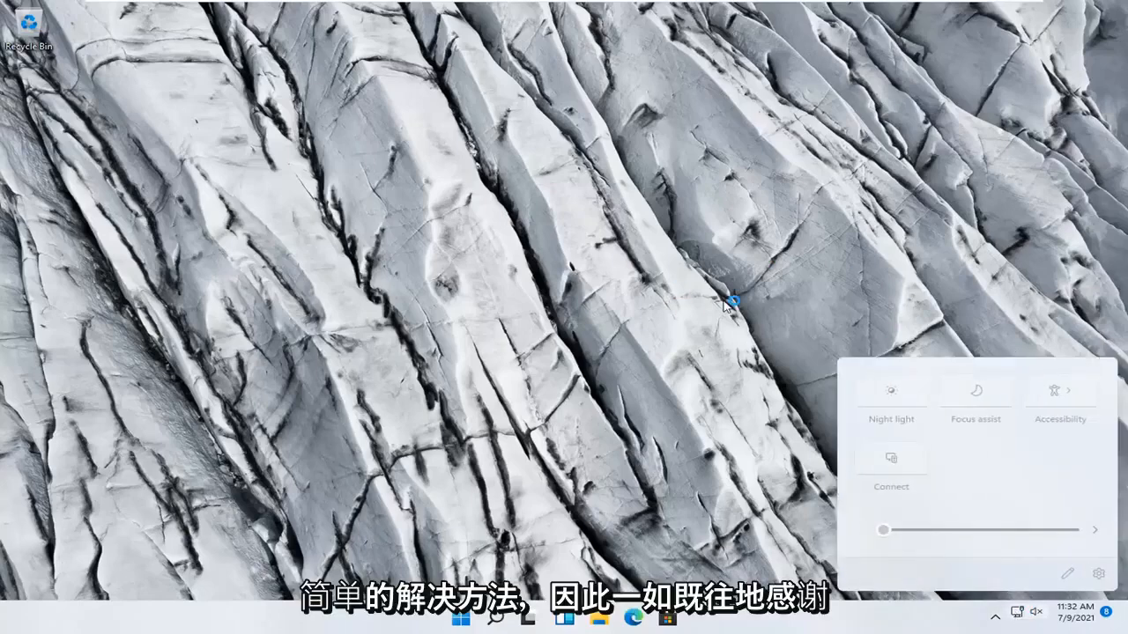
click(541, 325)
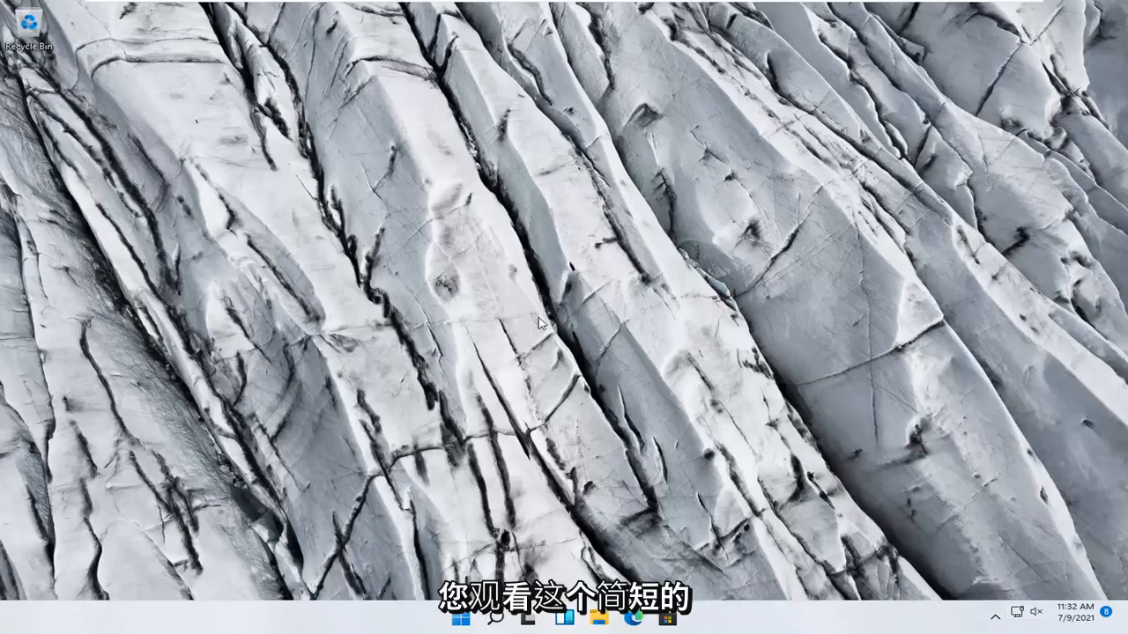